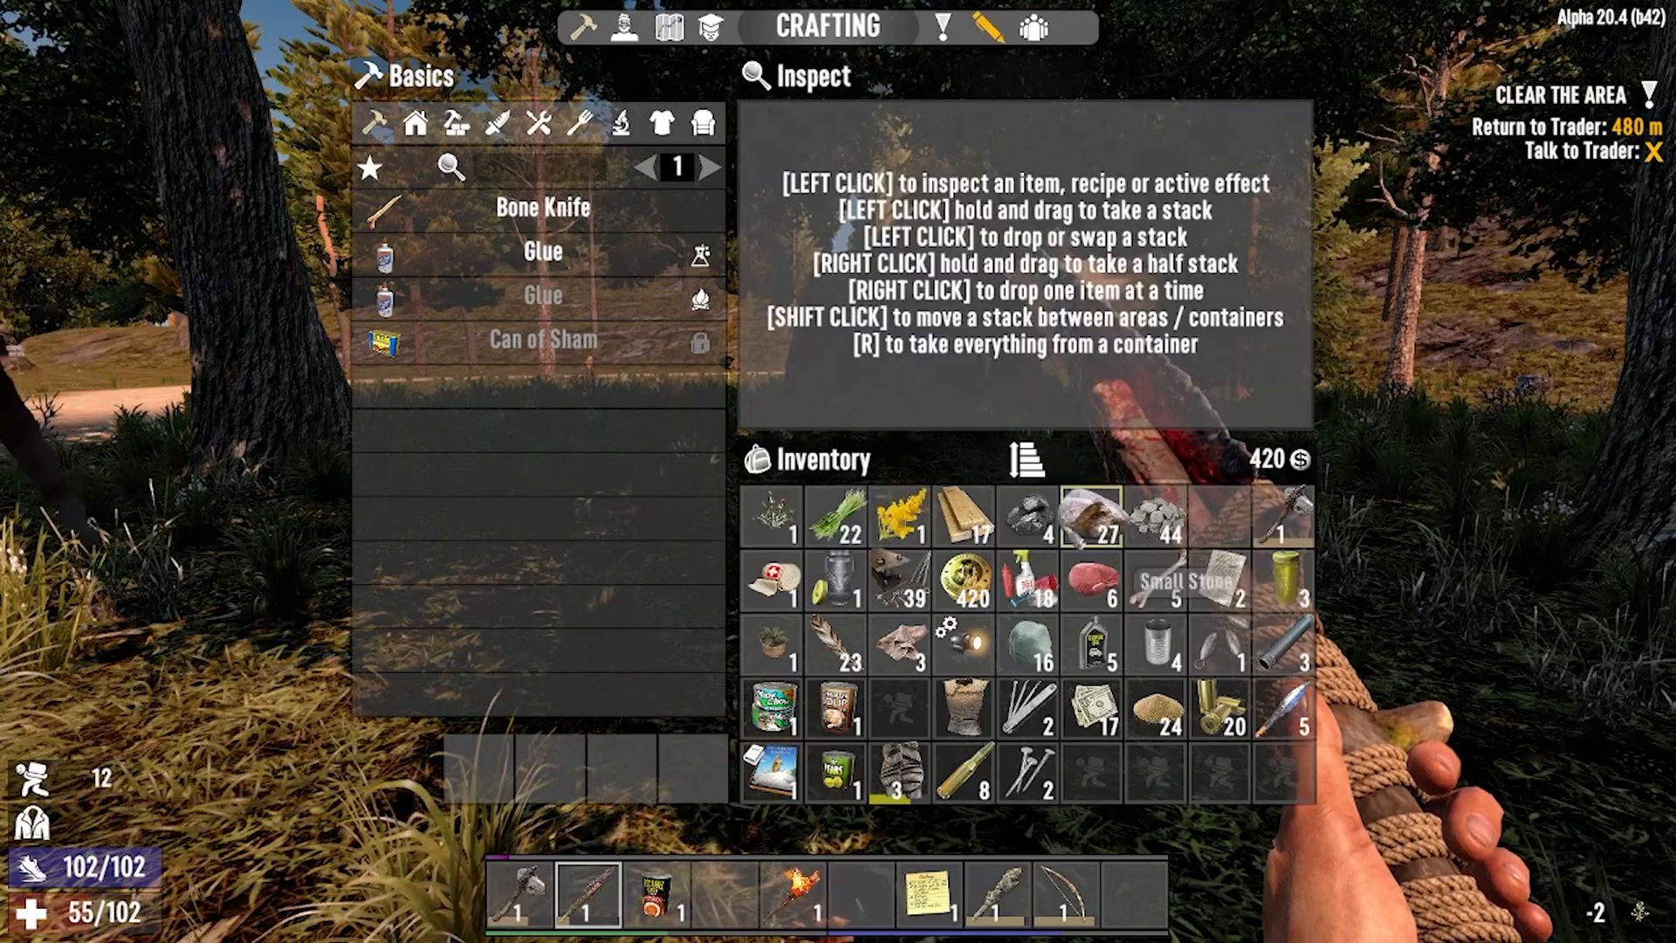
- Leave the game's crafting inventory and bring up the BisectHosting server list
click(1091, 515)
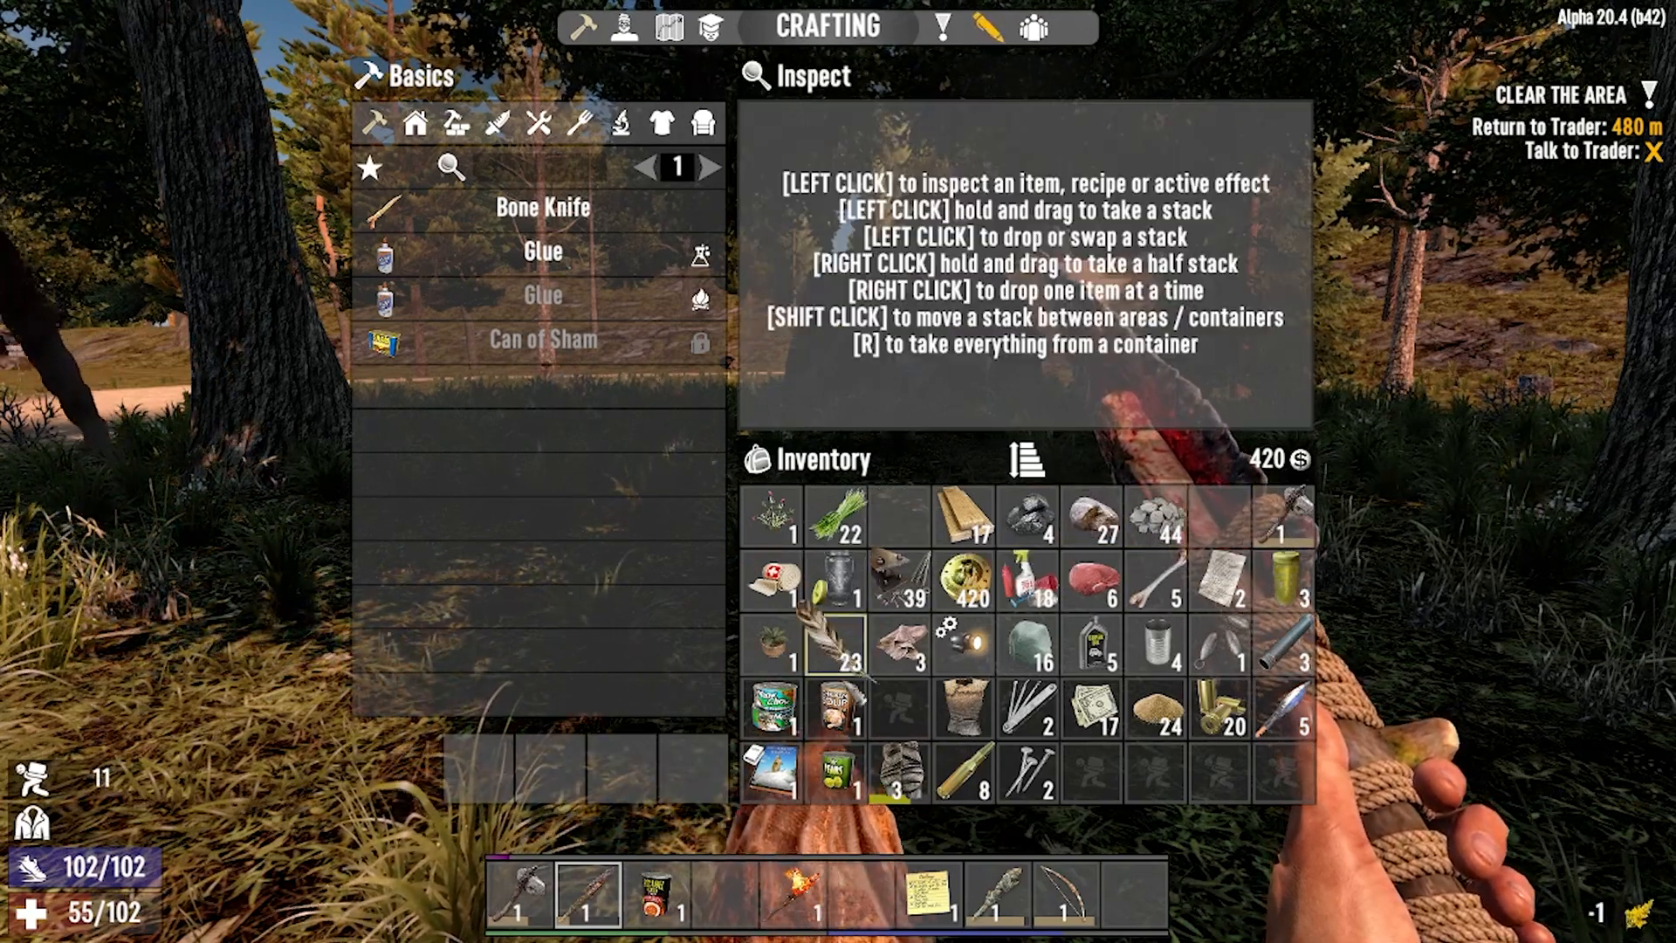
click(836, 519)
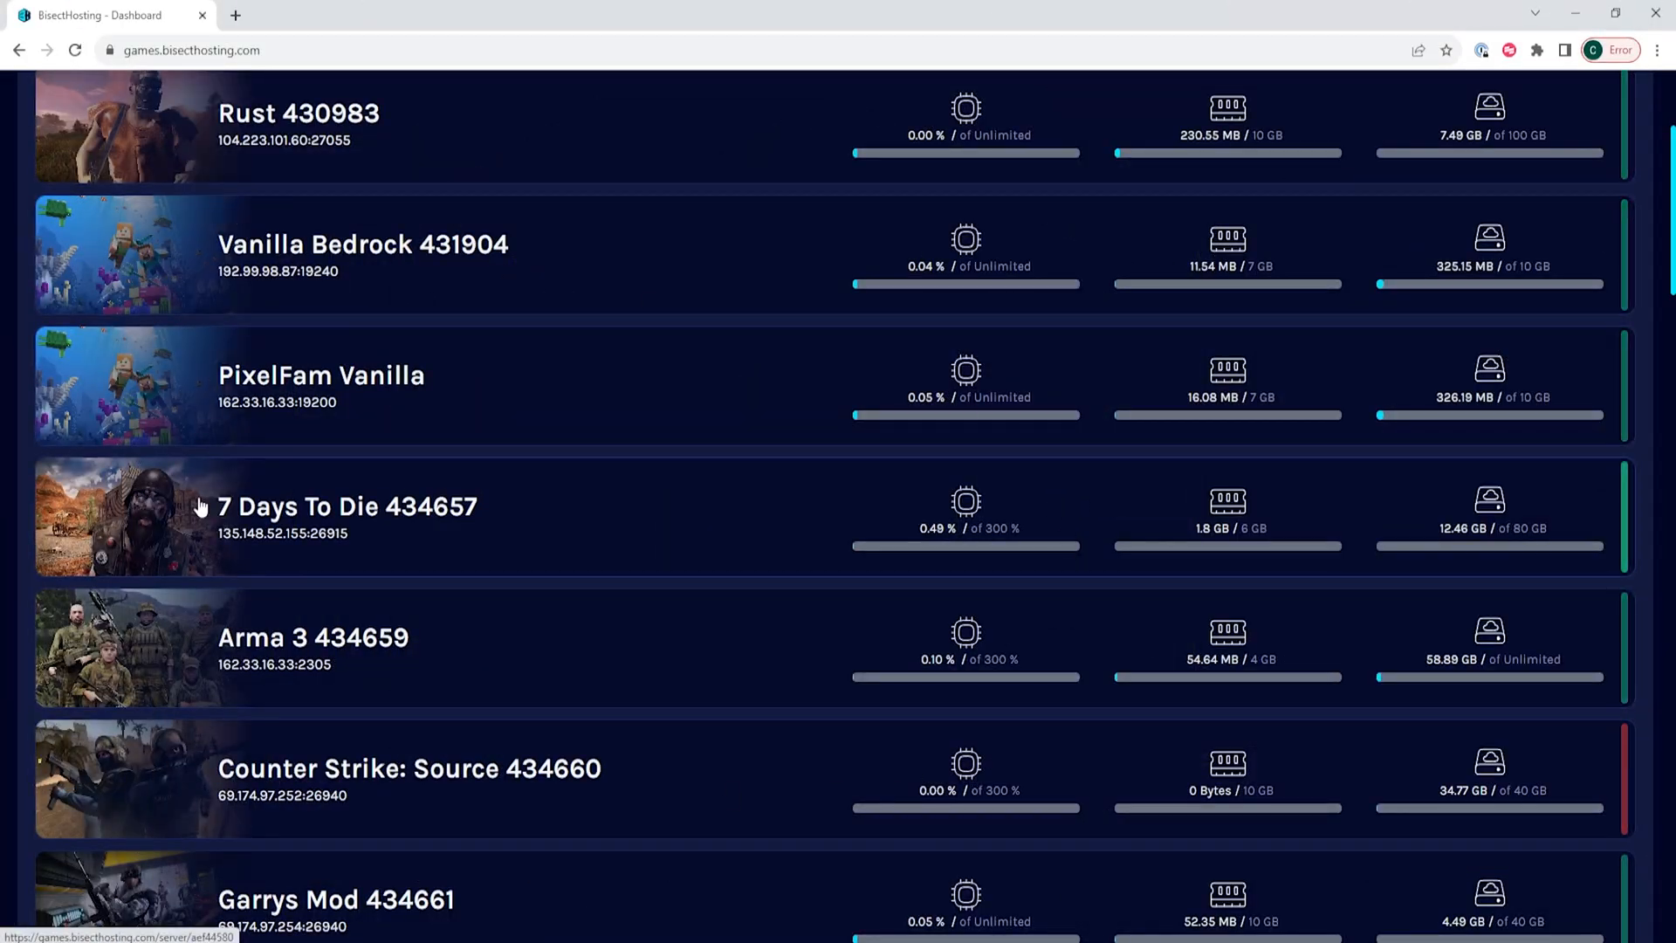
- Stop the 7 Days To Die 434657 server and go to its file manager
click(348, 505)
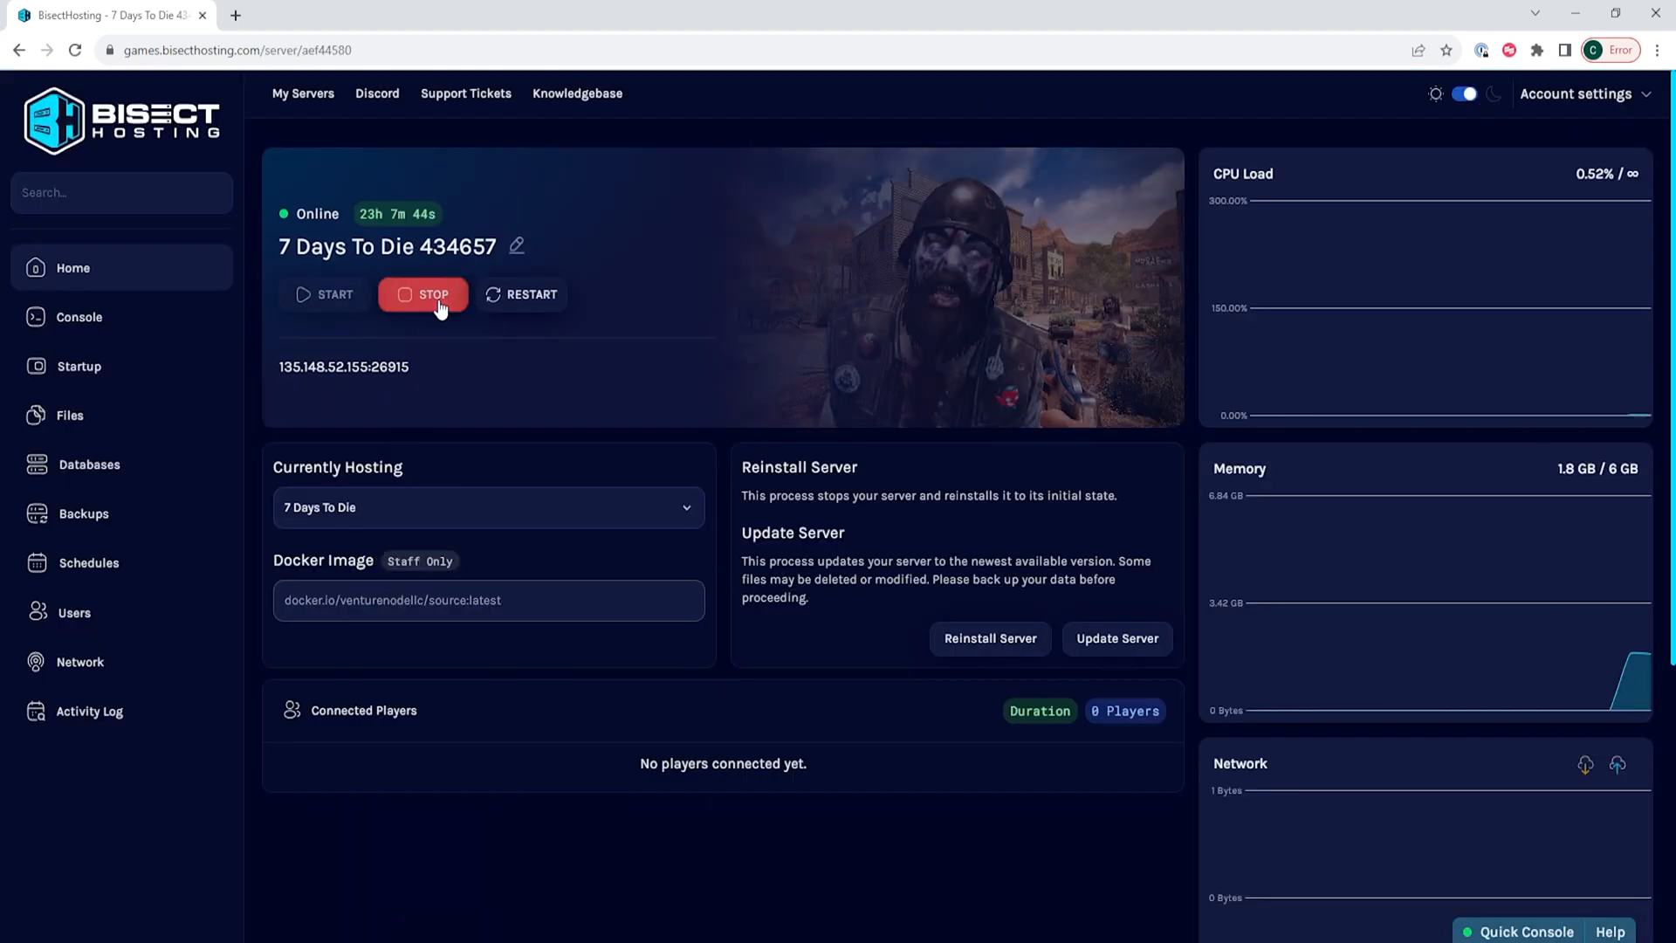
click(423, 295)
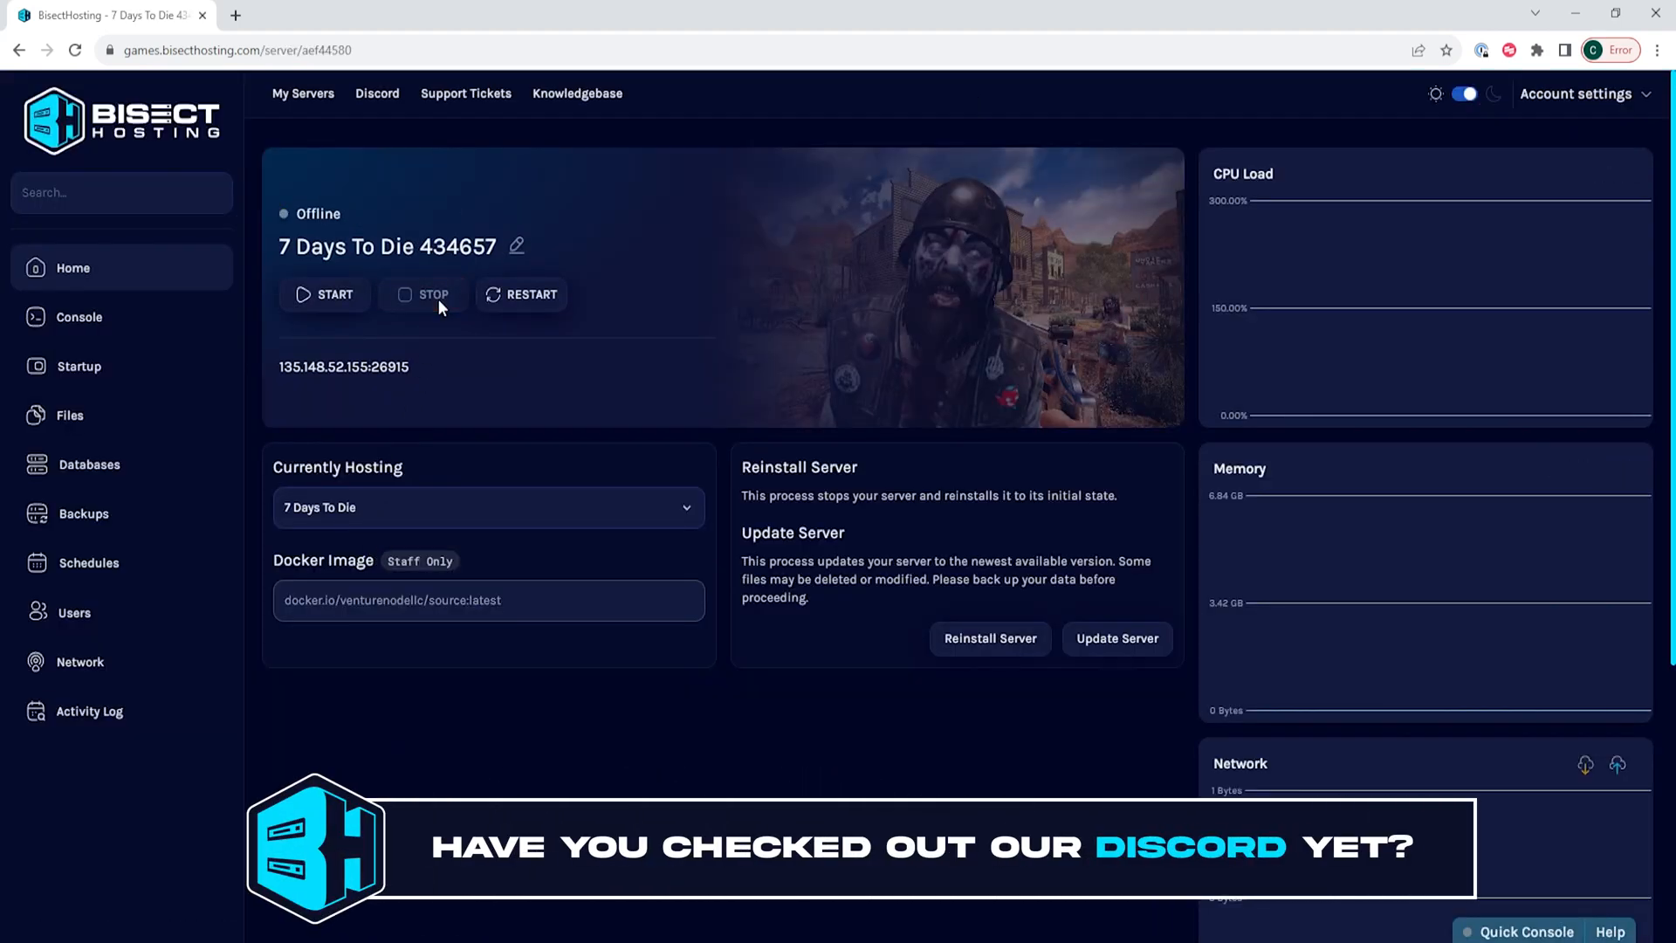
click(70, 414)
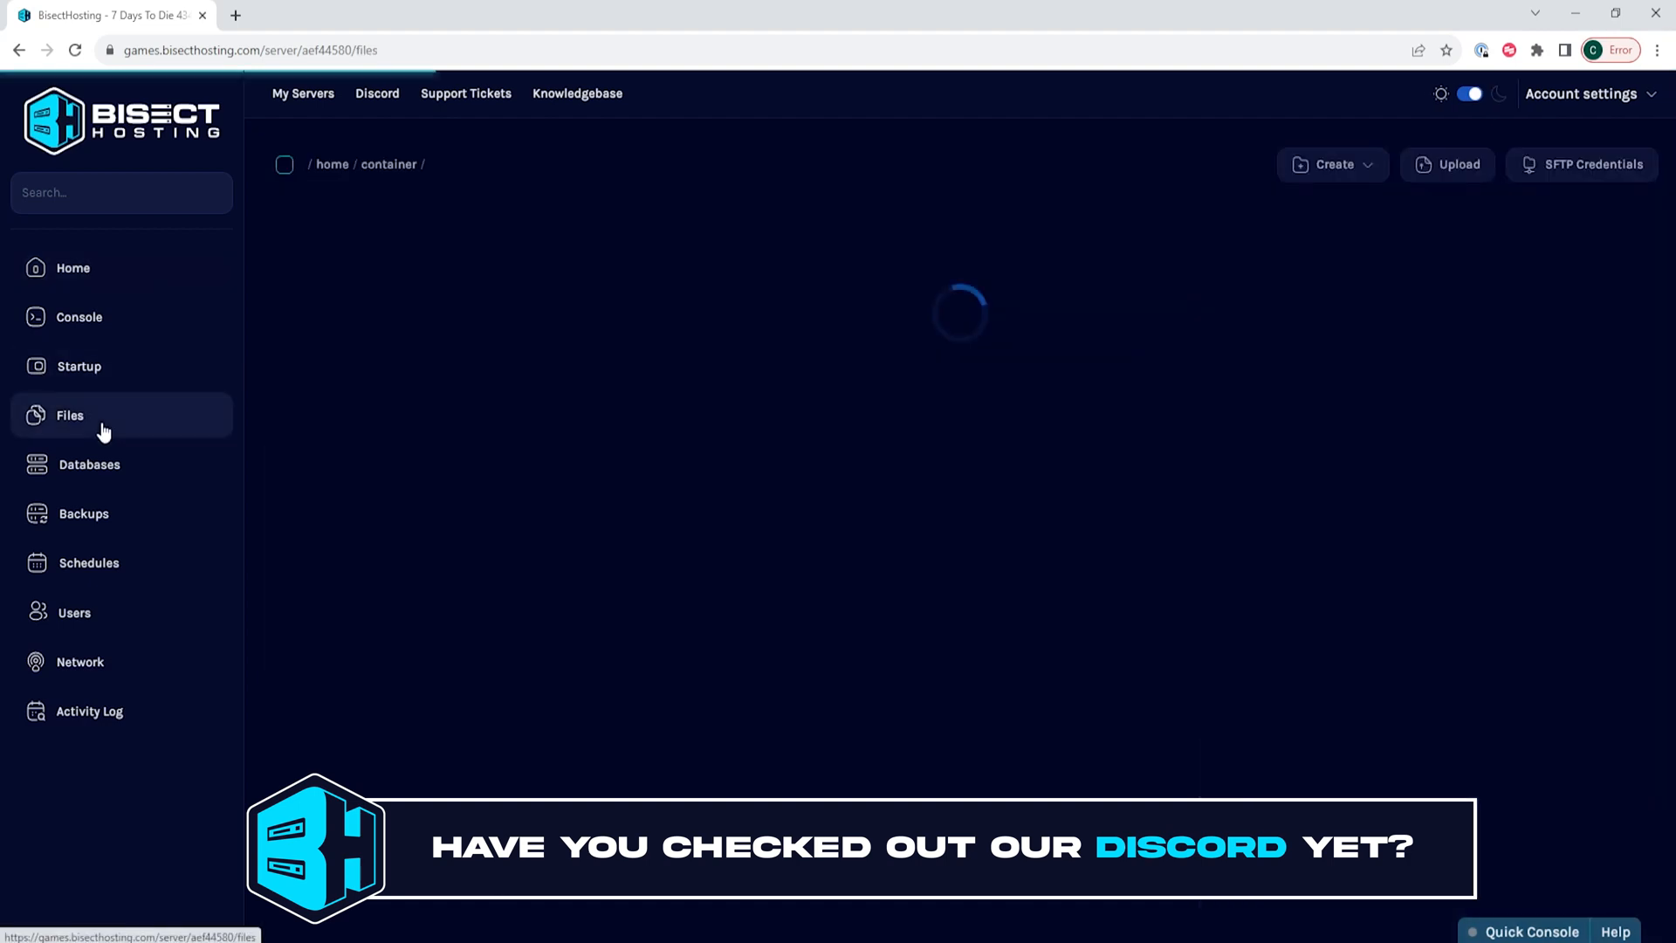
- Open serverconfig.xml in the file editor
click(70, 415)
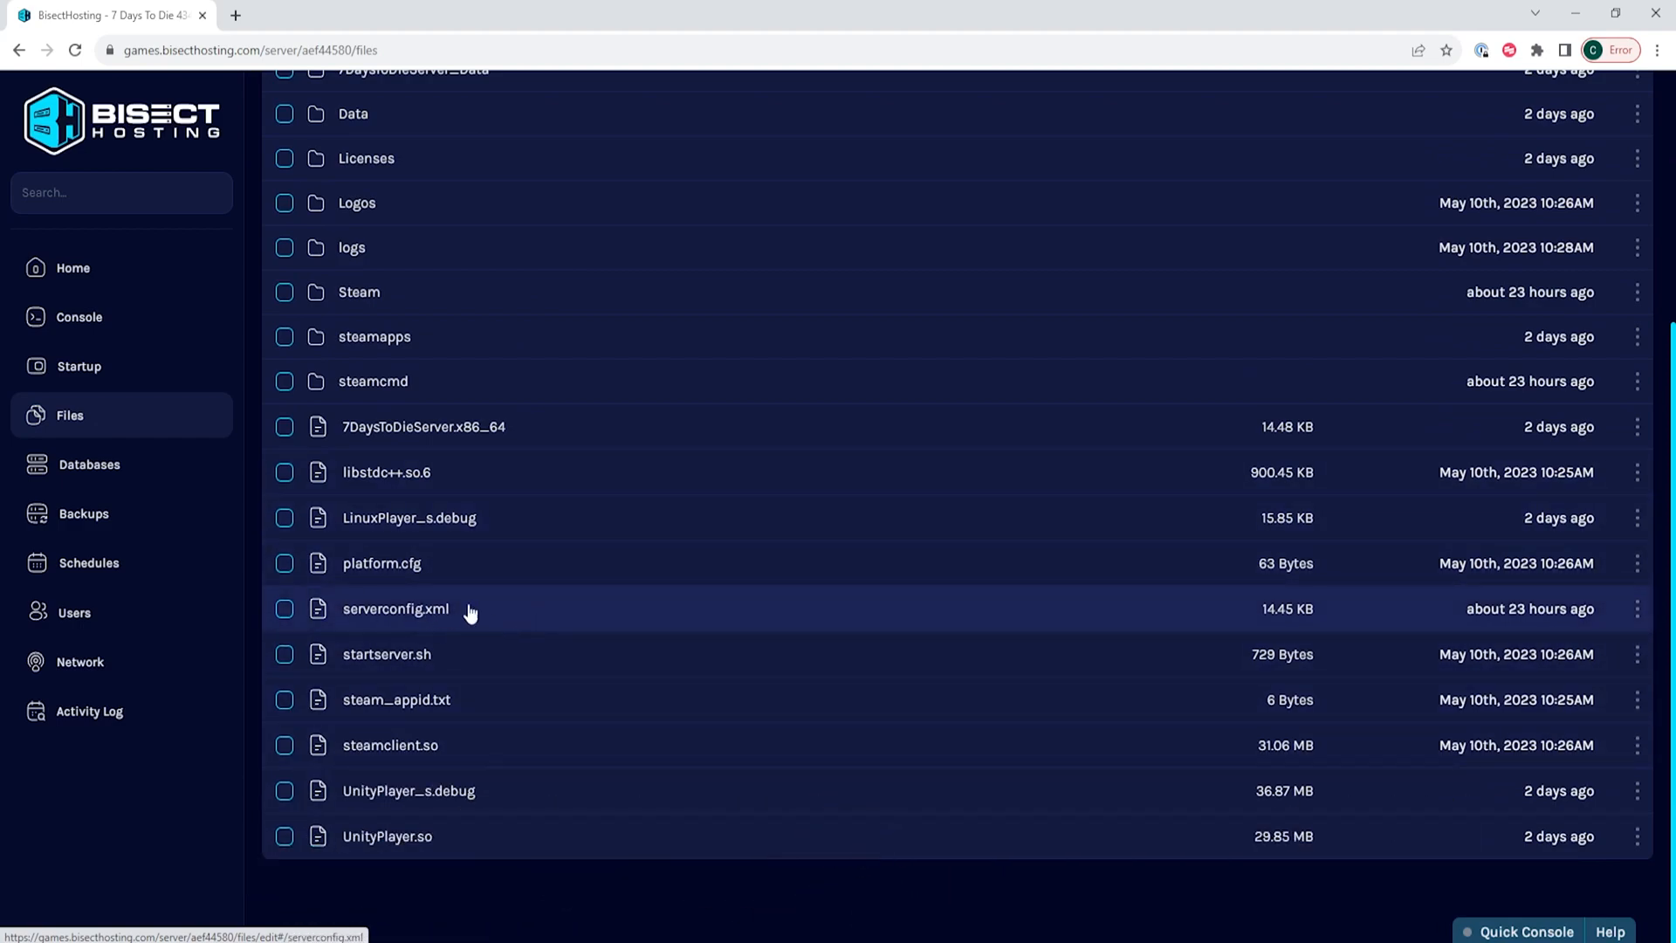
double_click(395, 609)
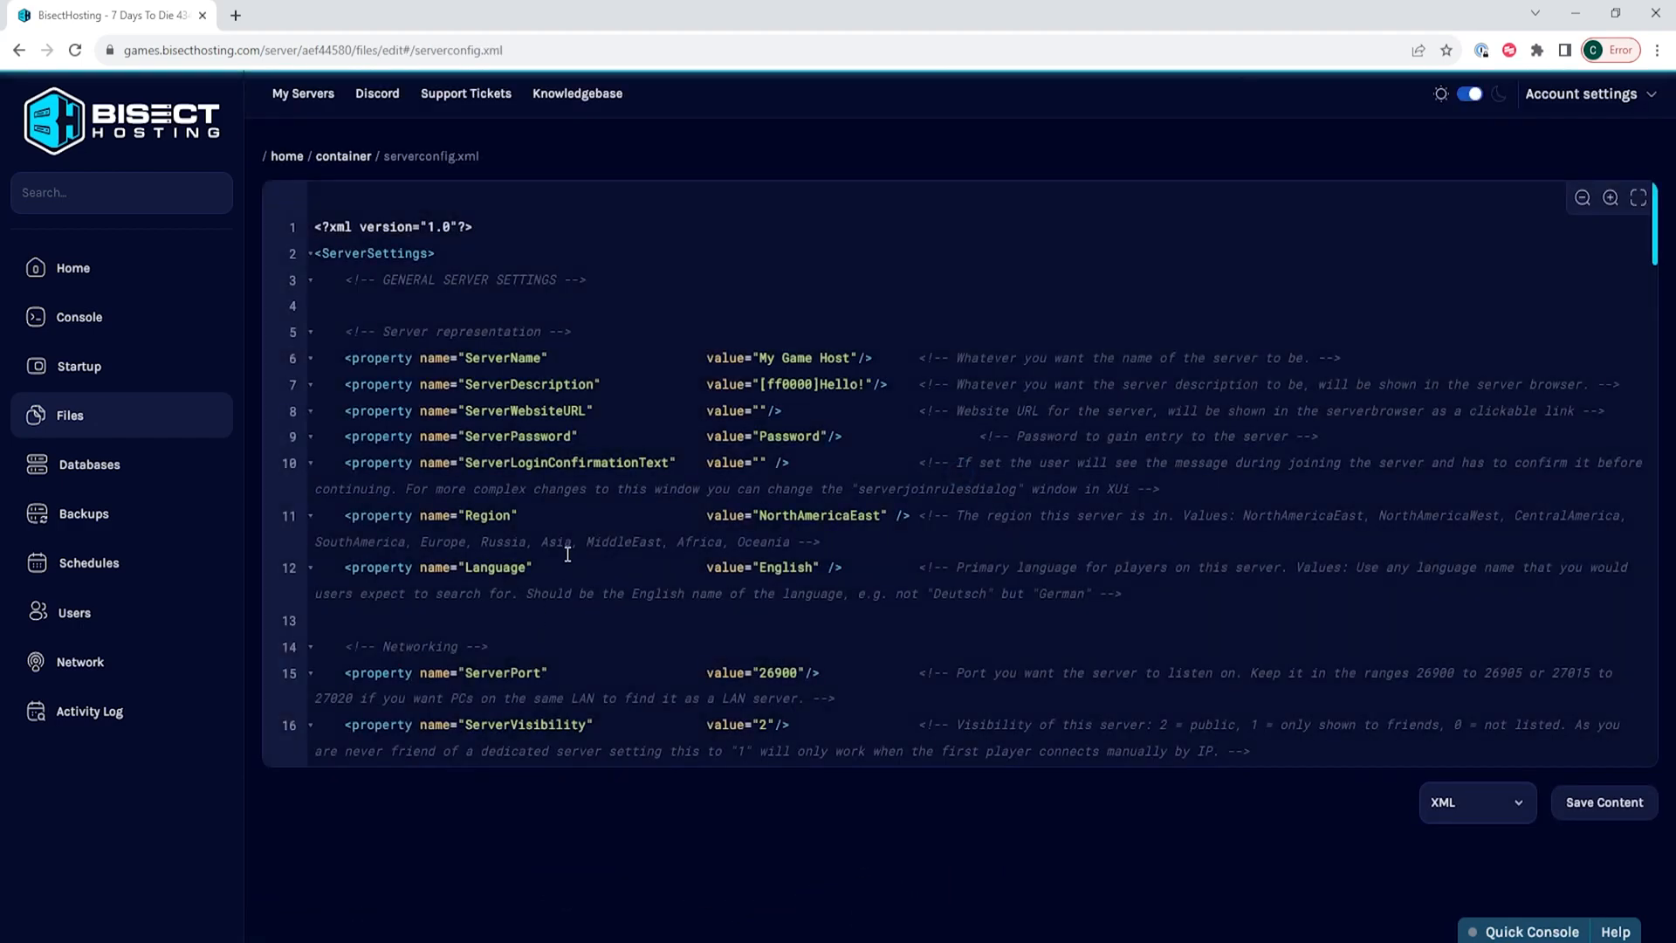
- Change EACEnabled from true to false, save serverconfig.xml, and start the server
scroll(down, 3)
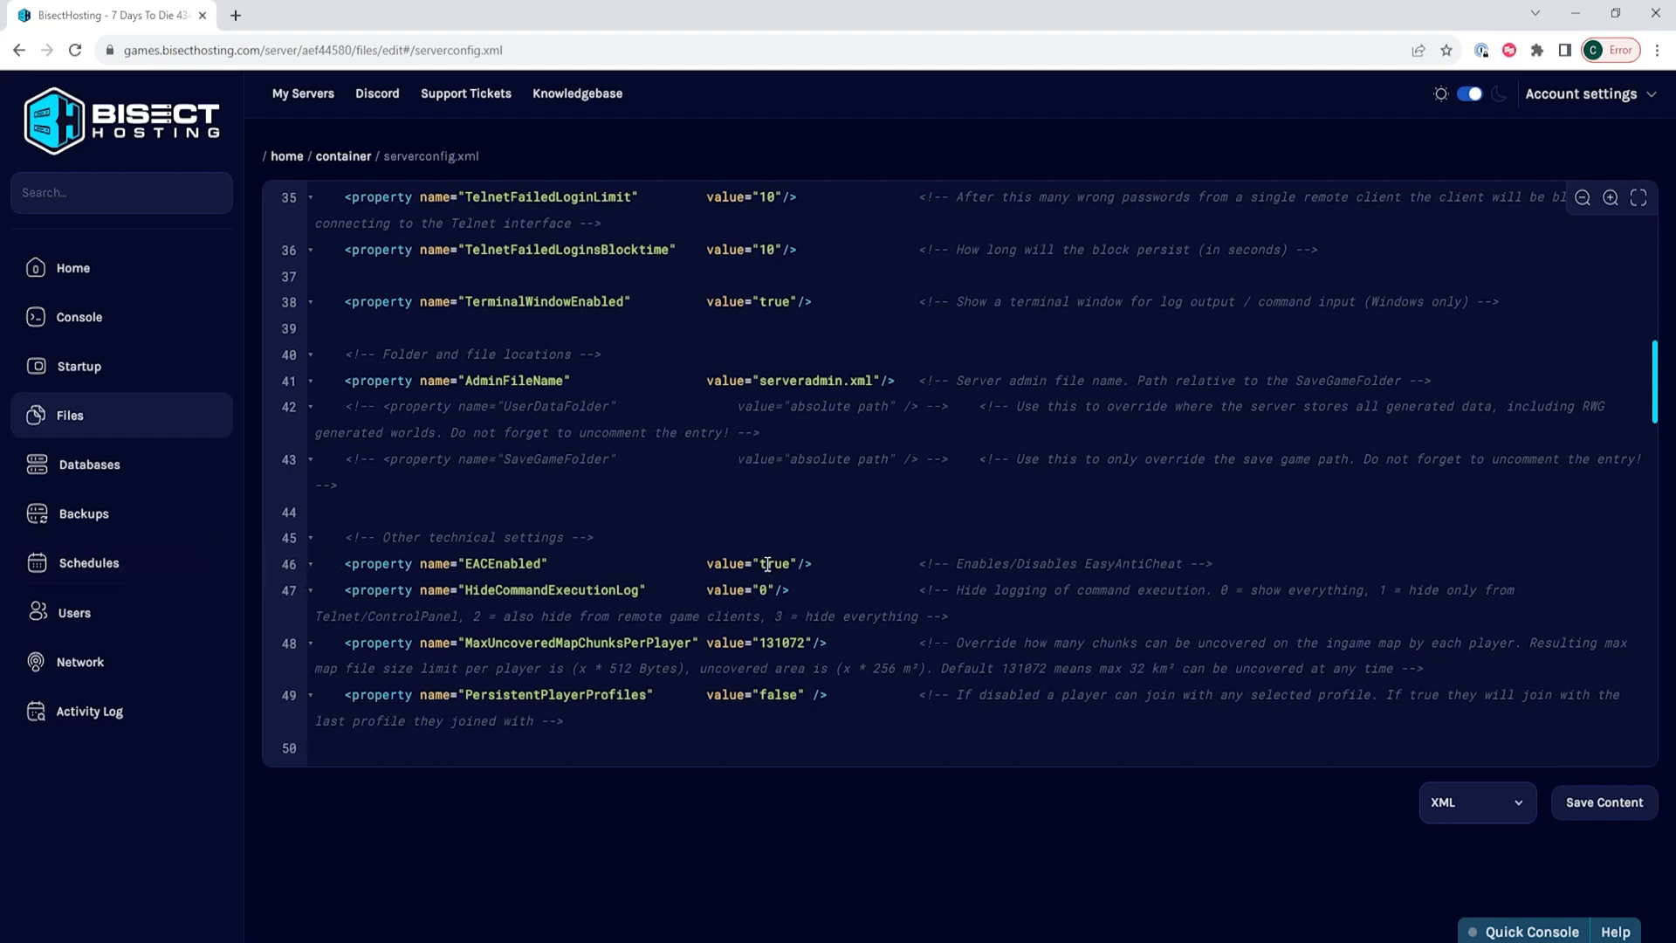
double_click(774, 563)
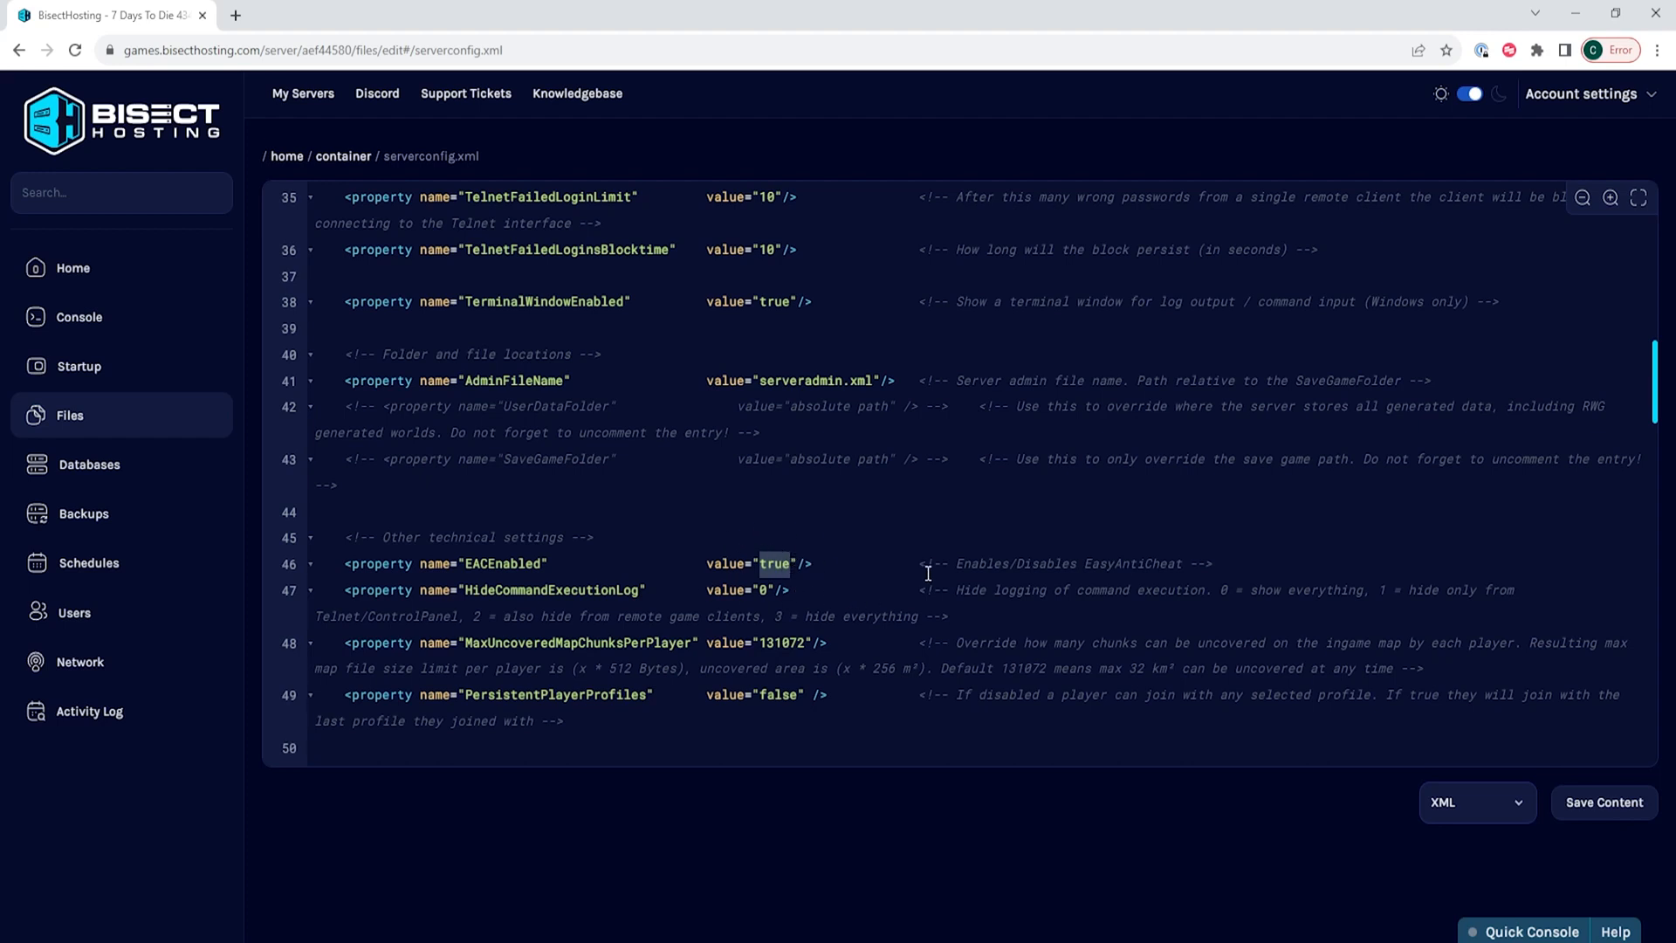
text(false)
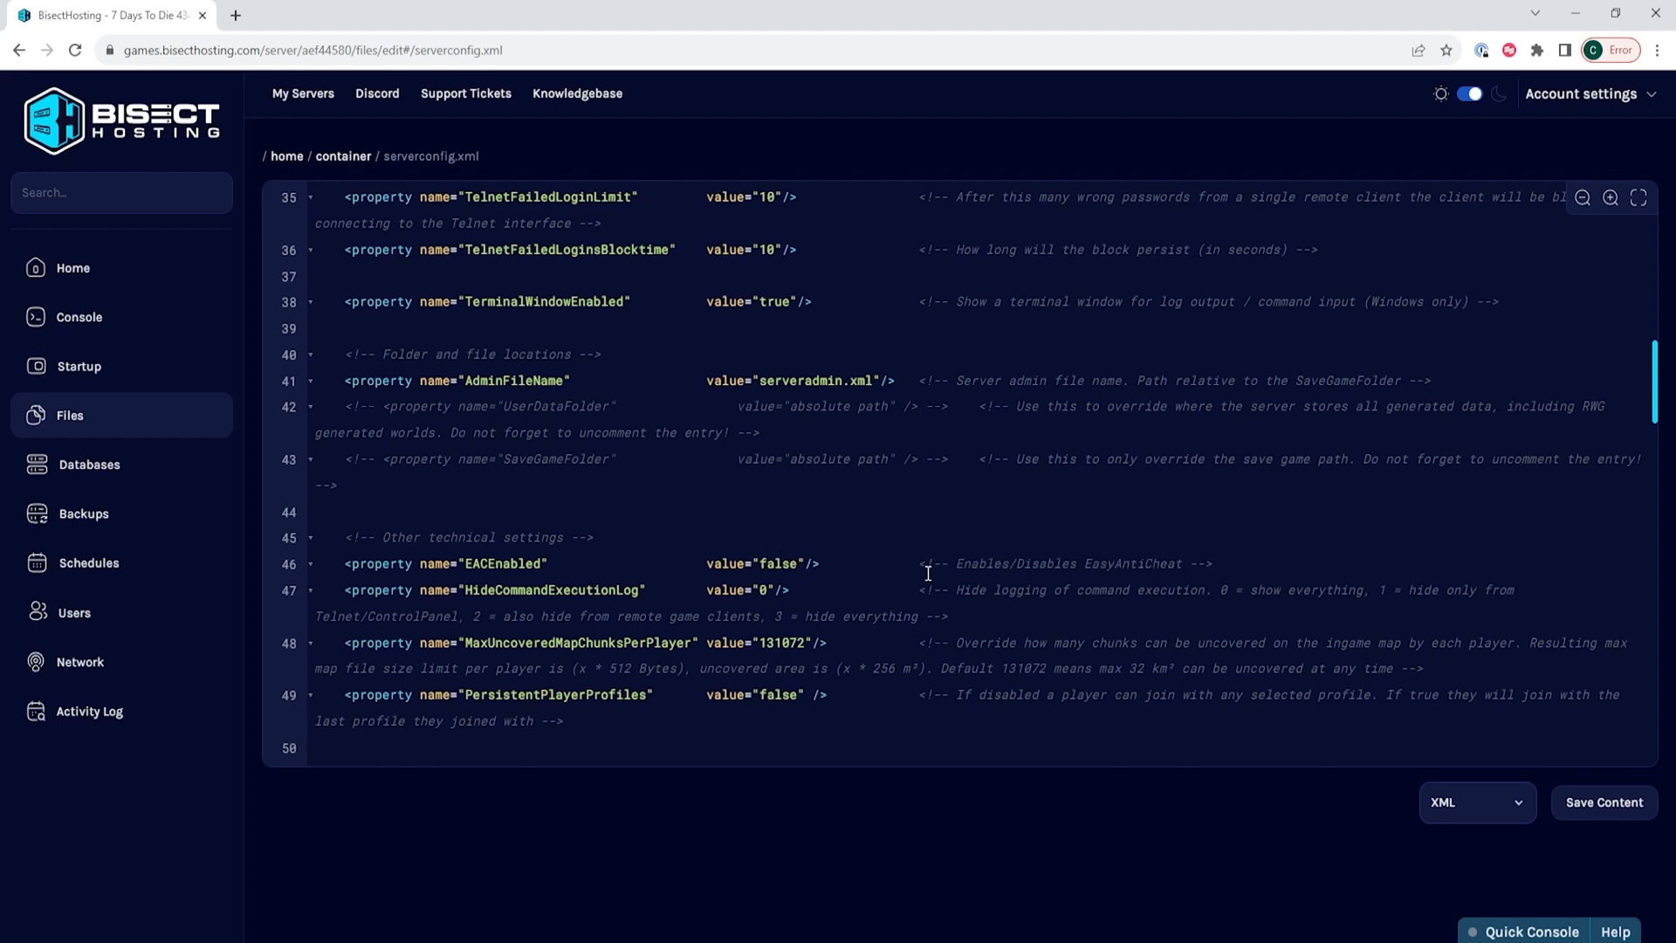
mouse_move(871, 589)
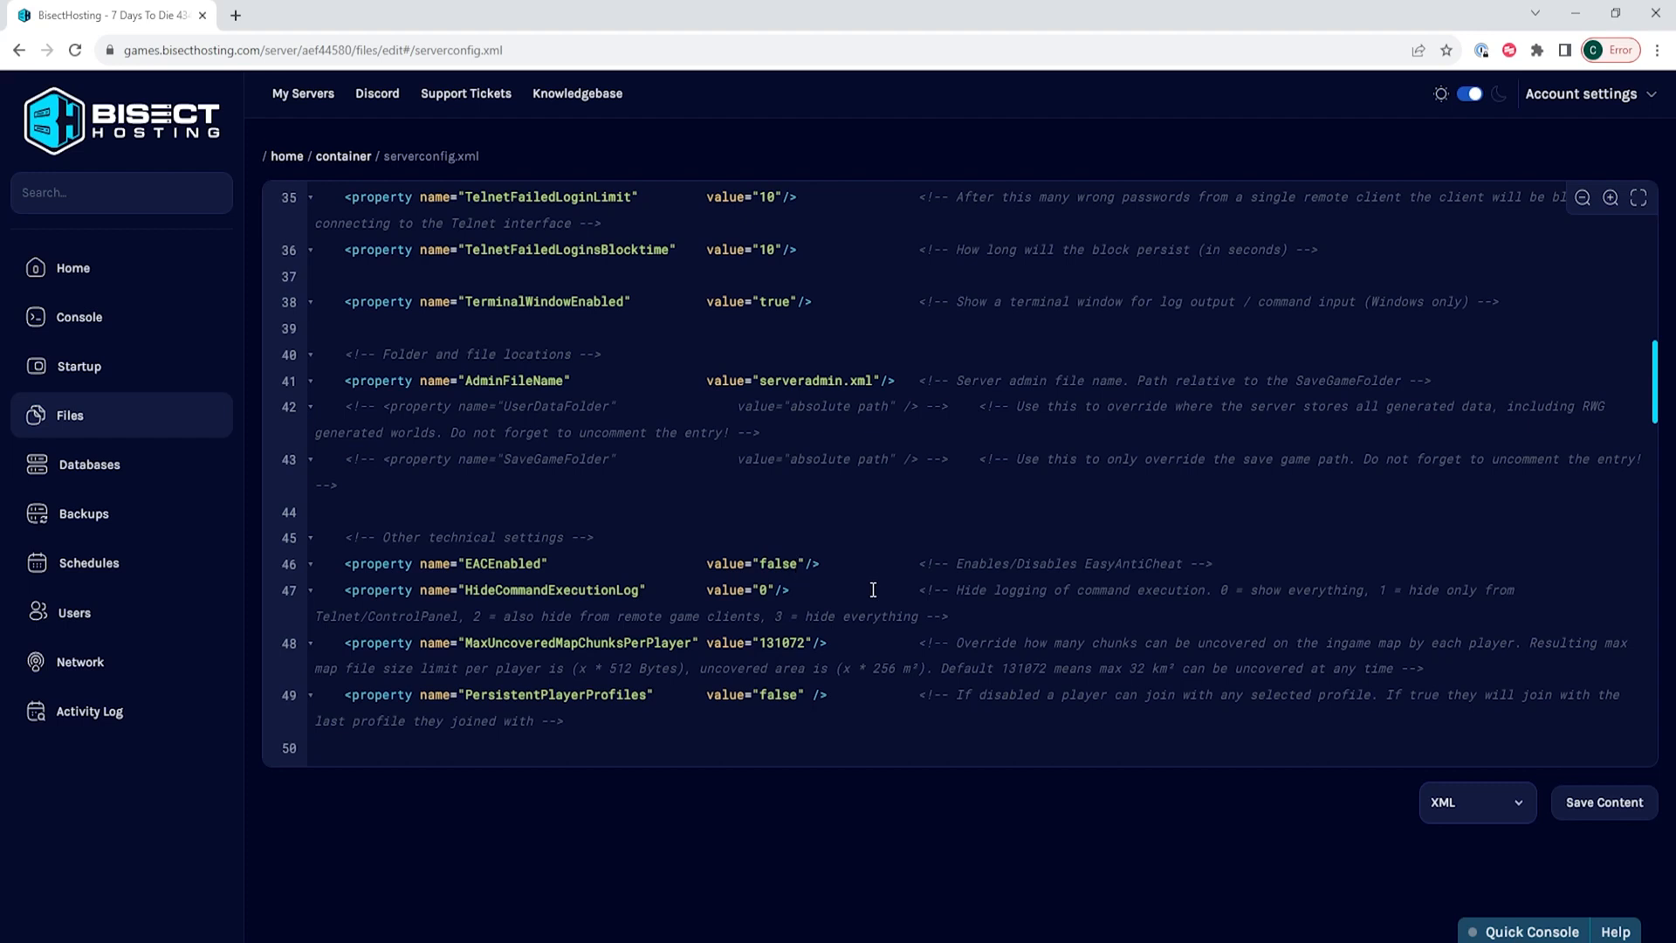
click(796, 563)
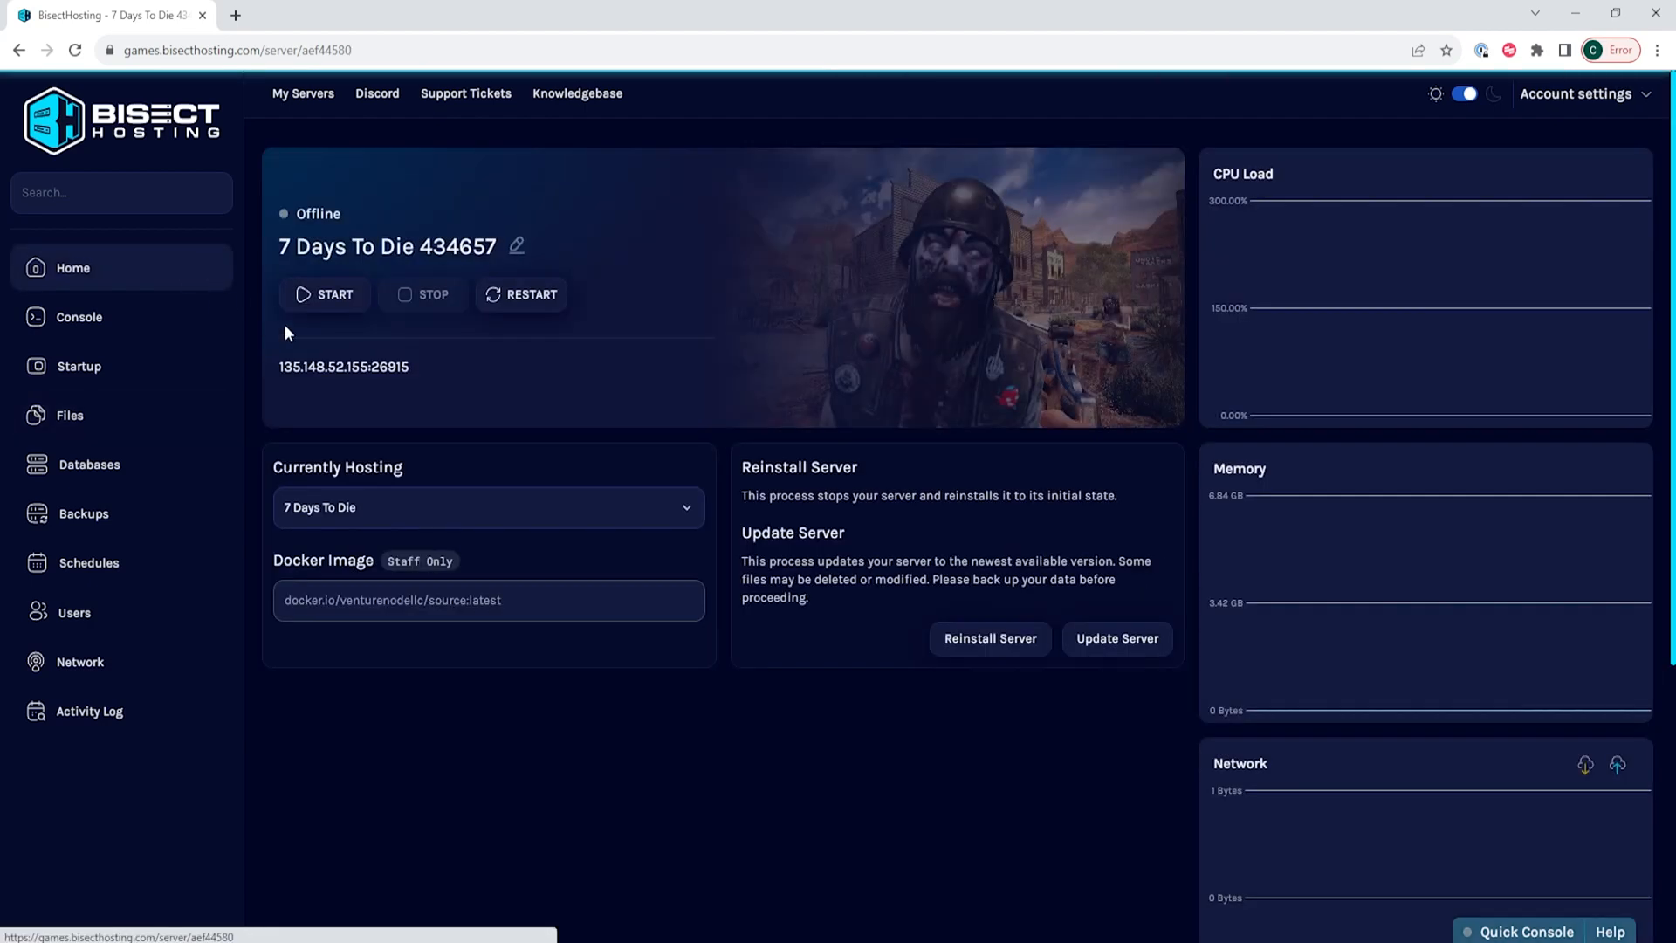
click(333, 294)
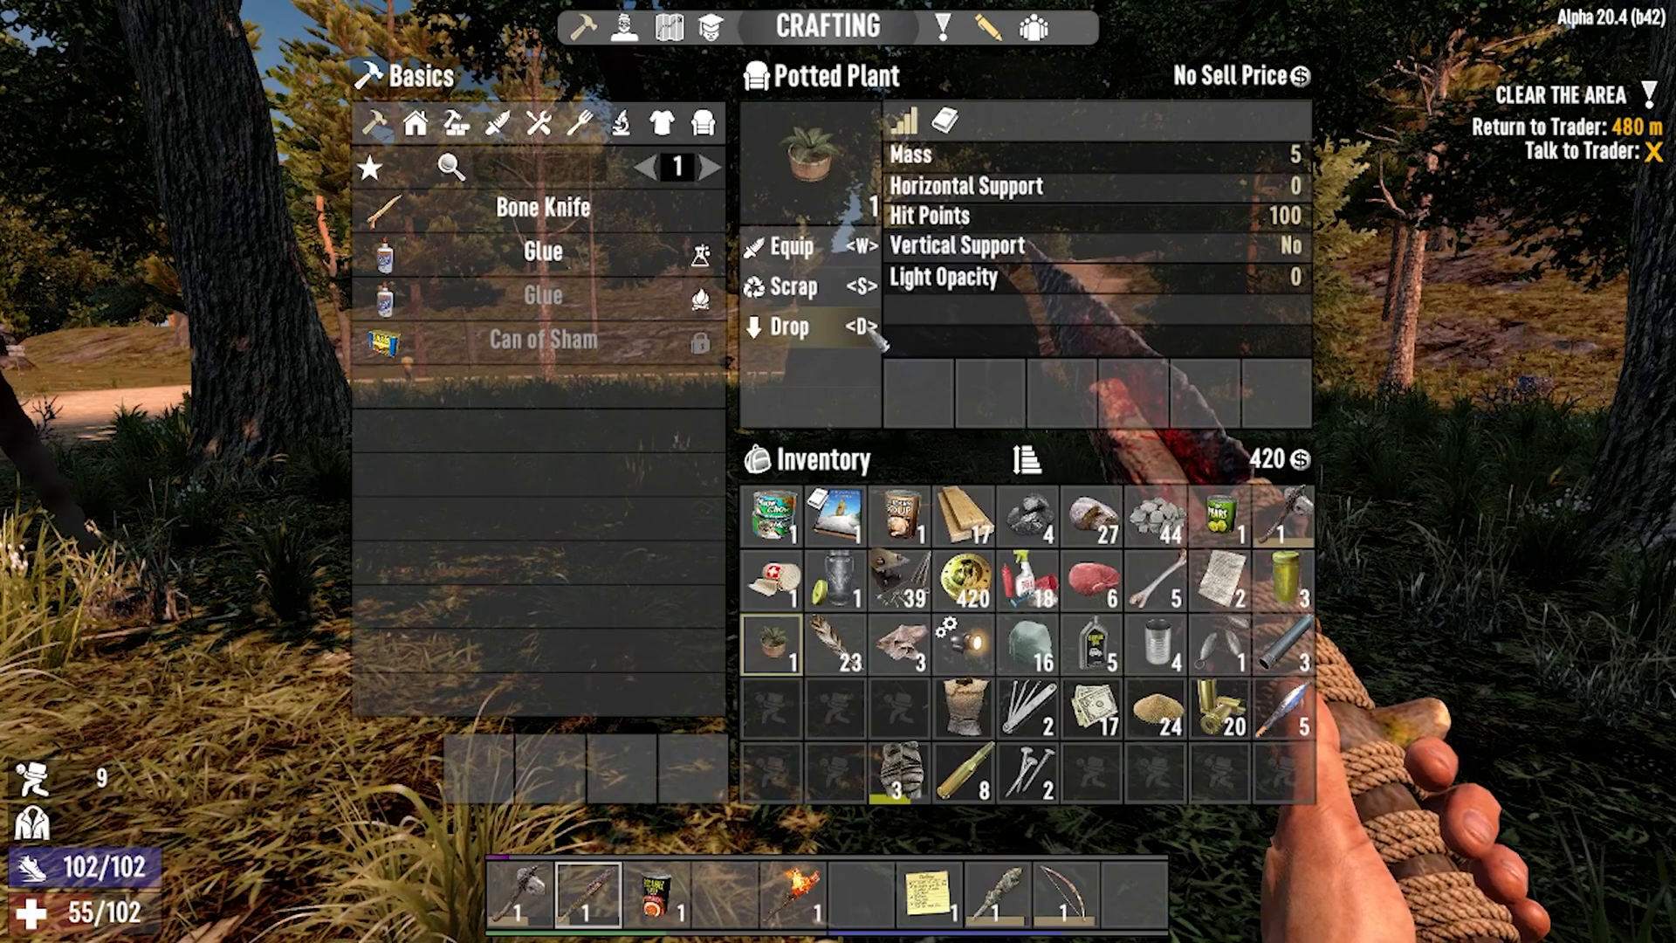
- Switch the game menu to the Character tab
click(619, 27)
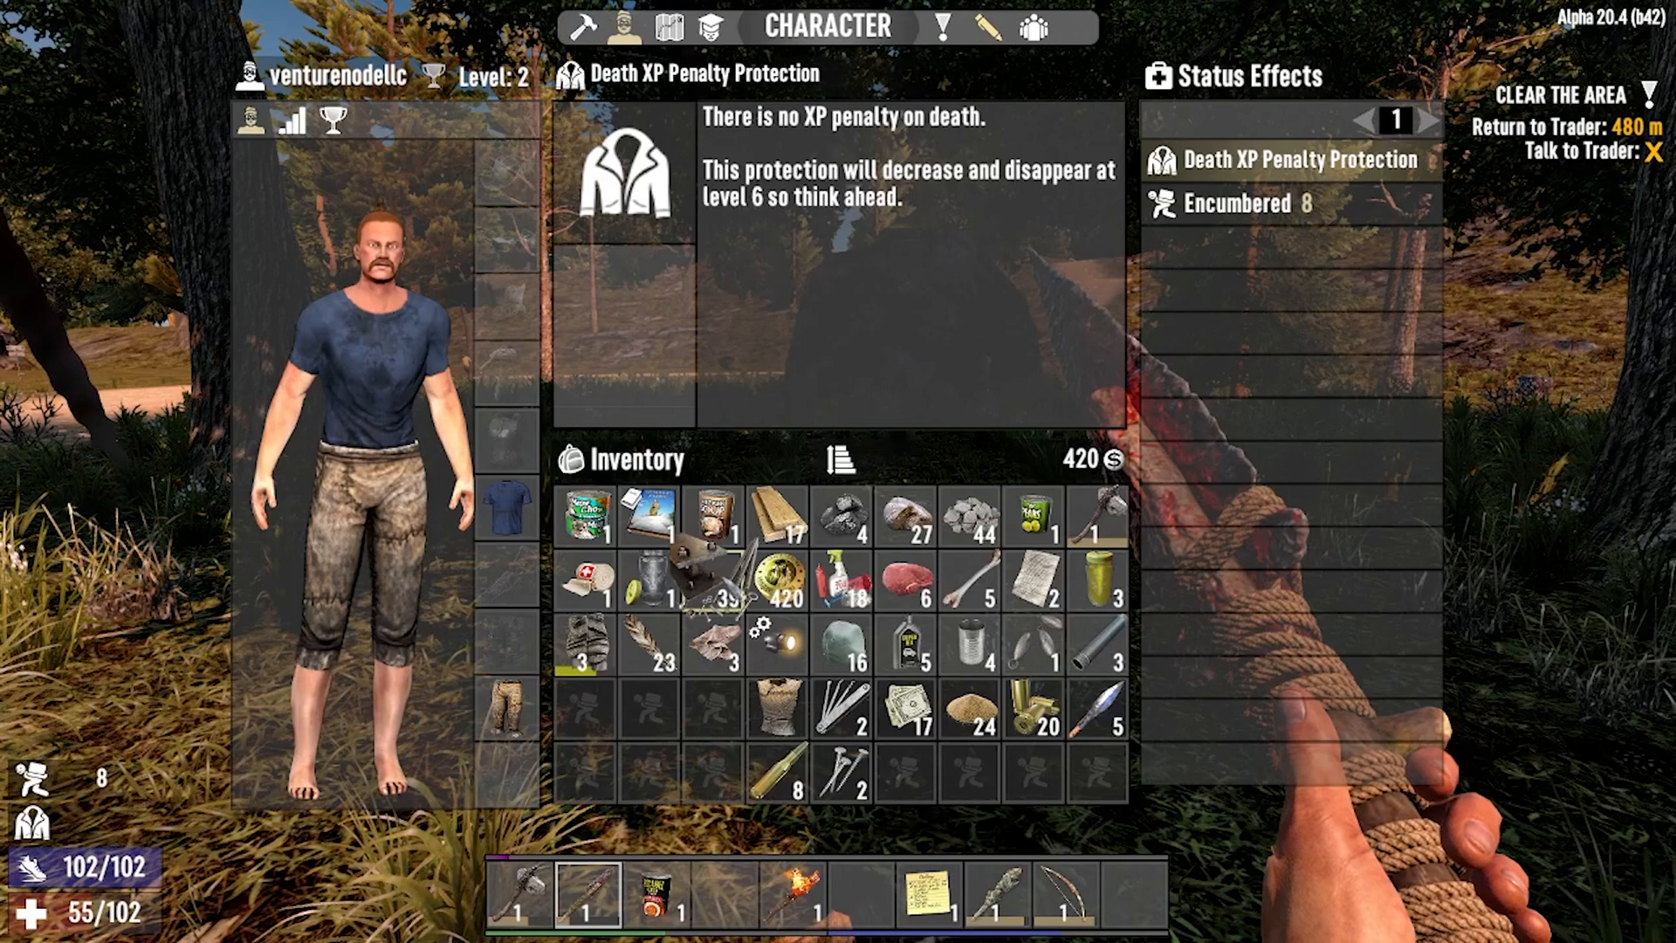